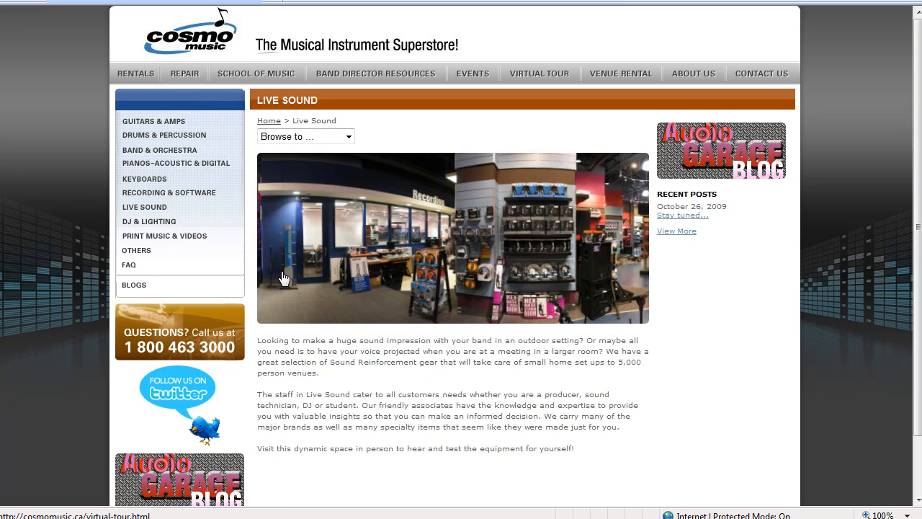
{"action": "mouse_move", "coordinate": [513, 486]}
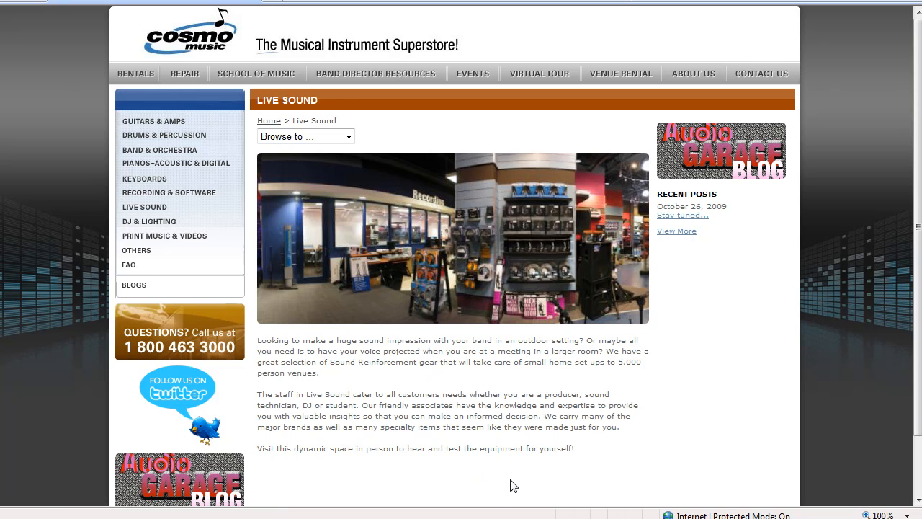
{"action": "mouse_move", "coordinate": [302, 129]}
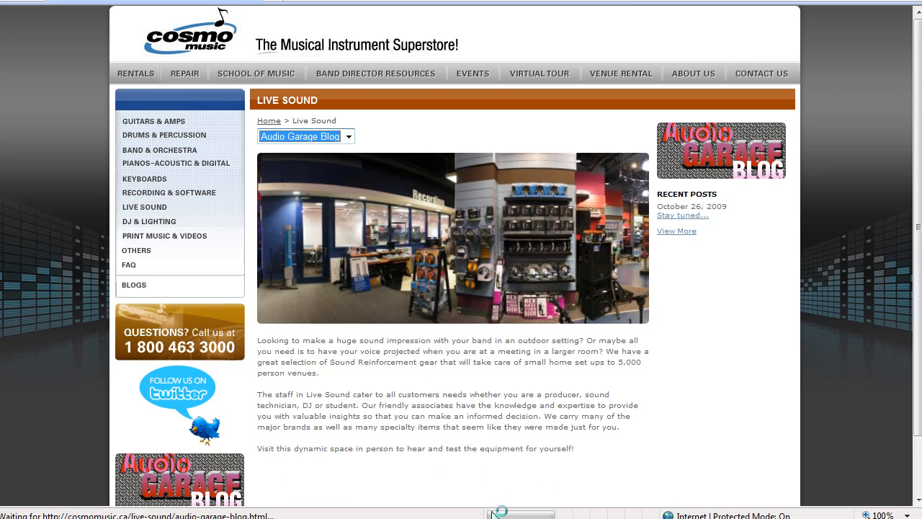
{"action": "mouse_move", "coordinate": [538, 416]}
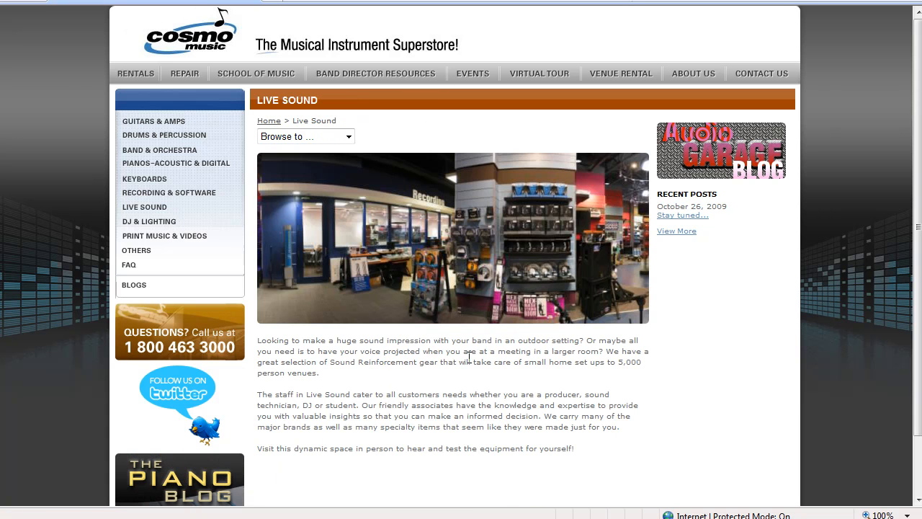
{"action": "mouse_move", "coordinate": [516, 446]}
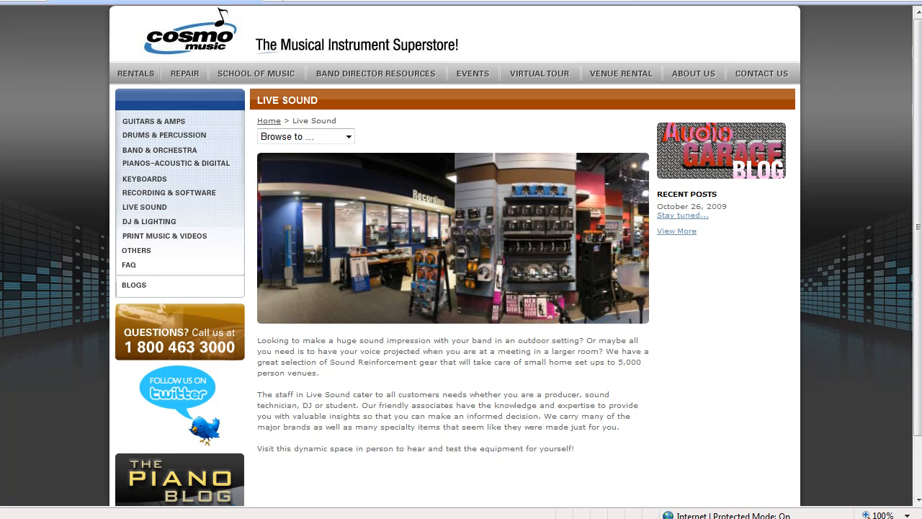
Switch from the Live Sound page to the Gmail inbox of workspace notifications.
{"action": "left_click", "coordinate": [372, 33]}
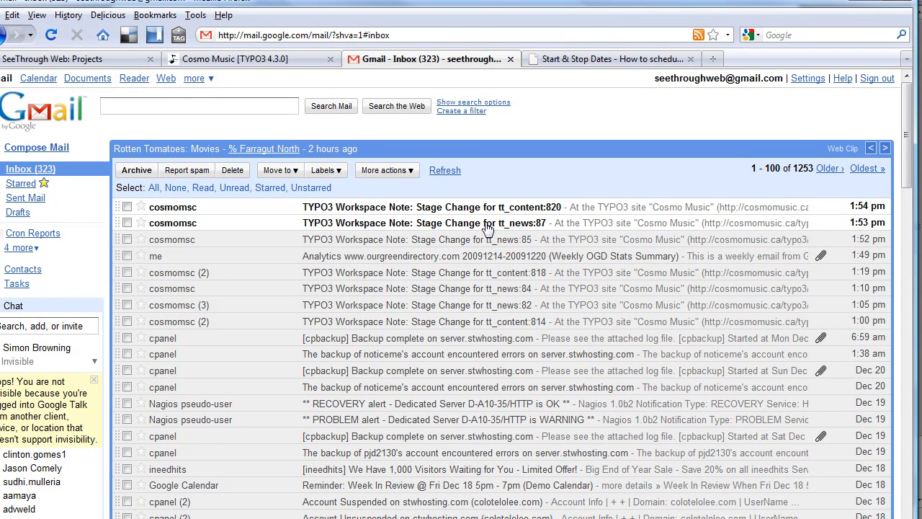
Read the Stage Change notification for tt_content:820, highlighting the reviewer comment, then return to the inbox.
{"action": "left_click", "coordinate": [411, 207]}
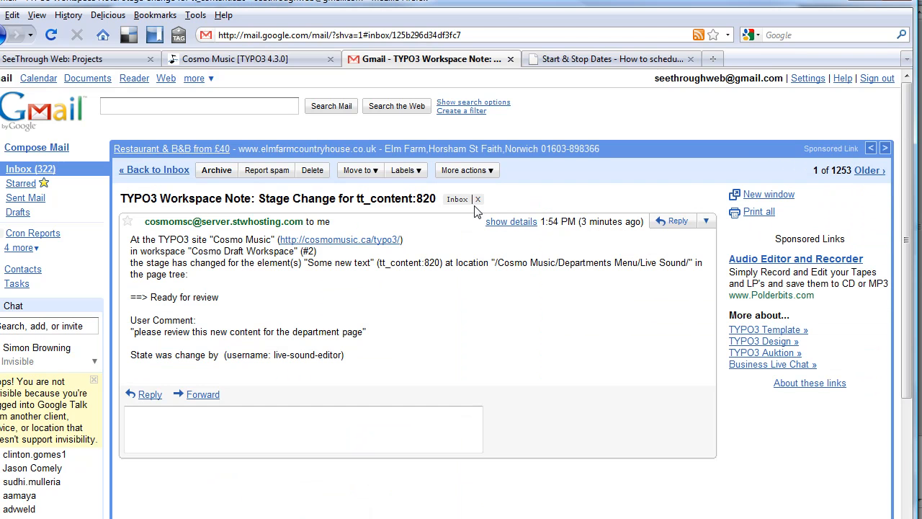
{"action": "mouse_move", "coordinate": [252, 244]}
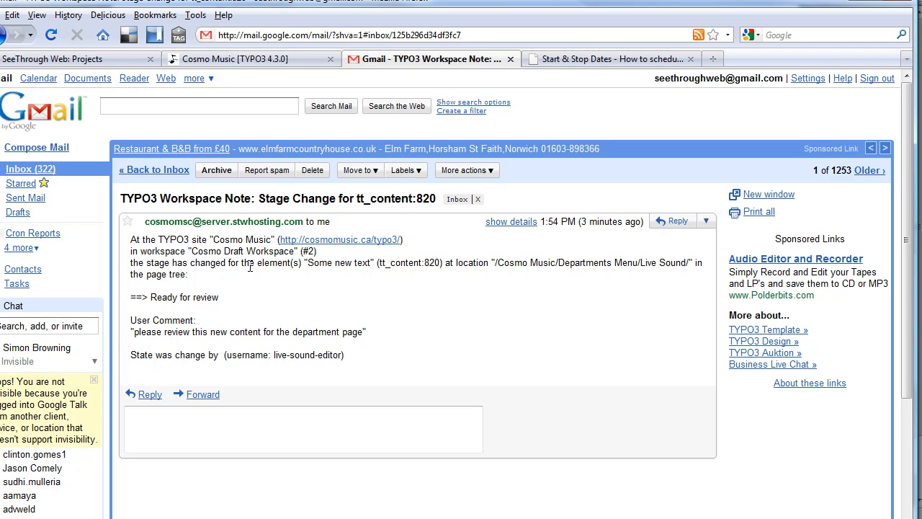
{"action": "double_click", "coordinate": [316, 262]}
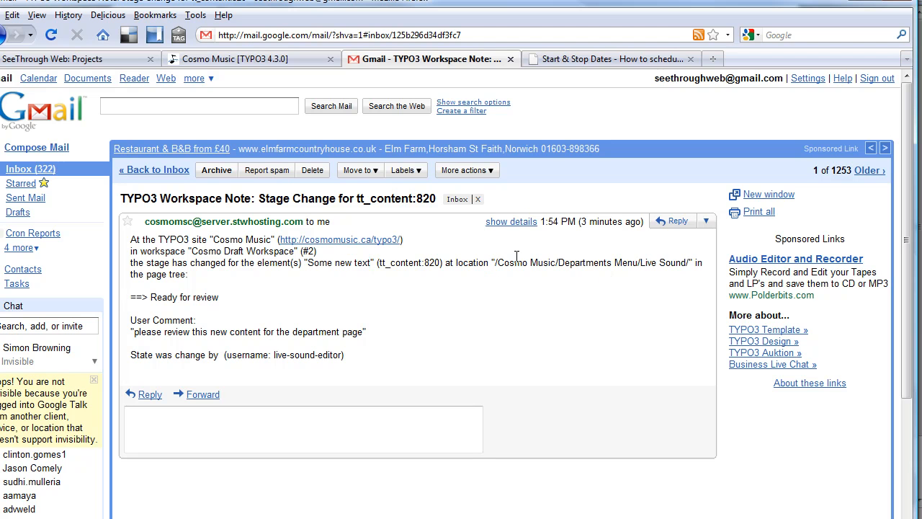
{"action": "left_click_drag", "start_coordinate": [502, 262], "coordinate": [683, 262]}
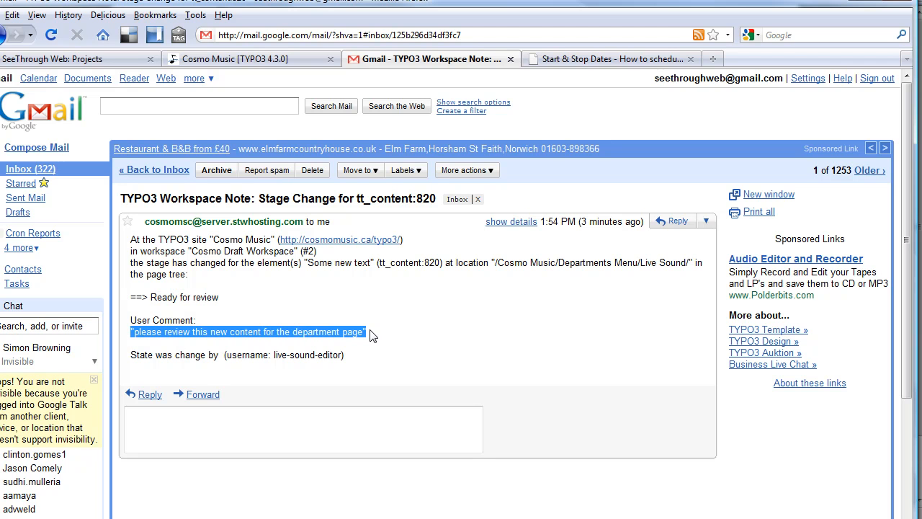
{"action": "mouse_move", "coordinate": [362, 363]}
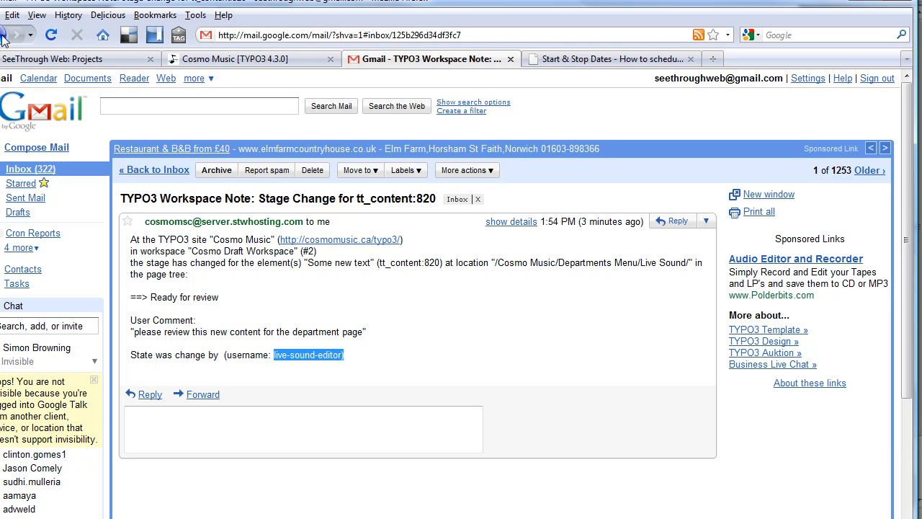
{"action": "left_click", "coordinate": [152, 170]}
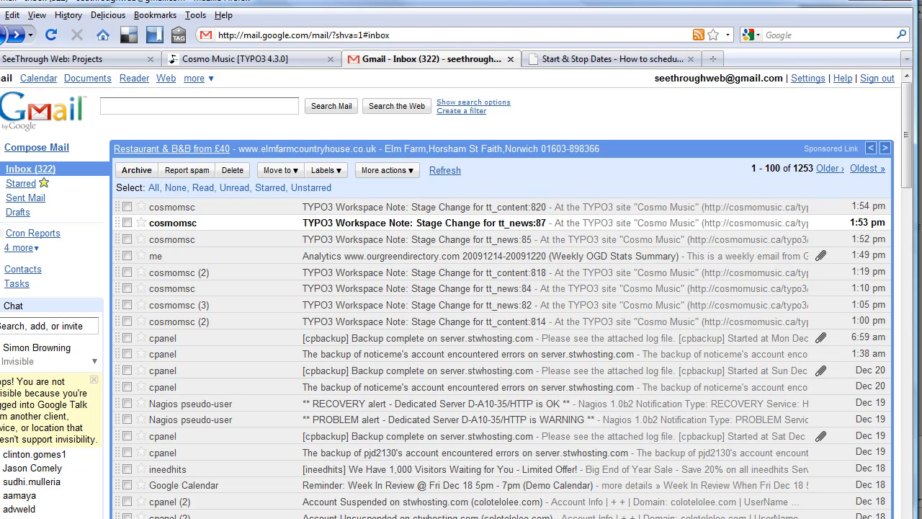
Return to the Cosmo Music website's Live Sound page.
{"action": "left_click", "coordinate": [252, 59]}
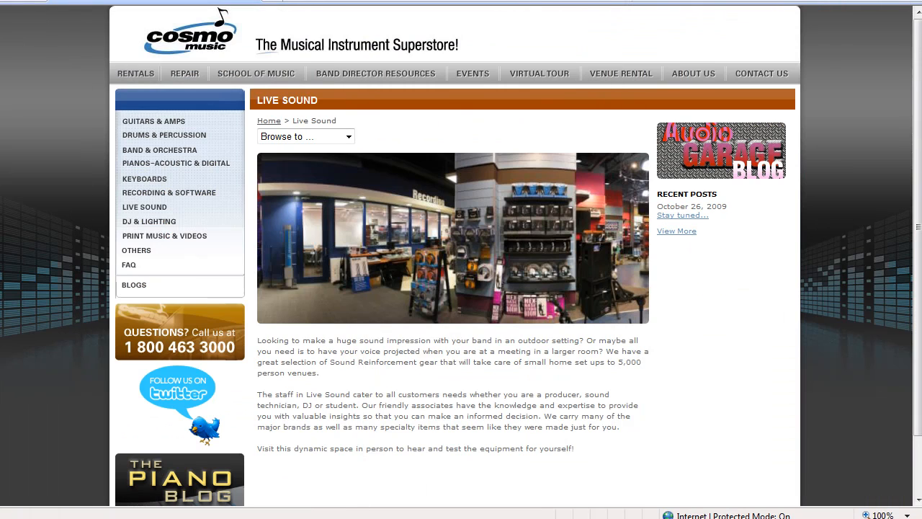
{"action": "mouse_move", "coordinate": [158, 349]}
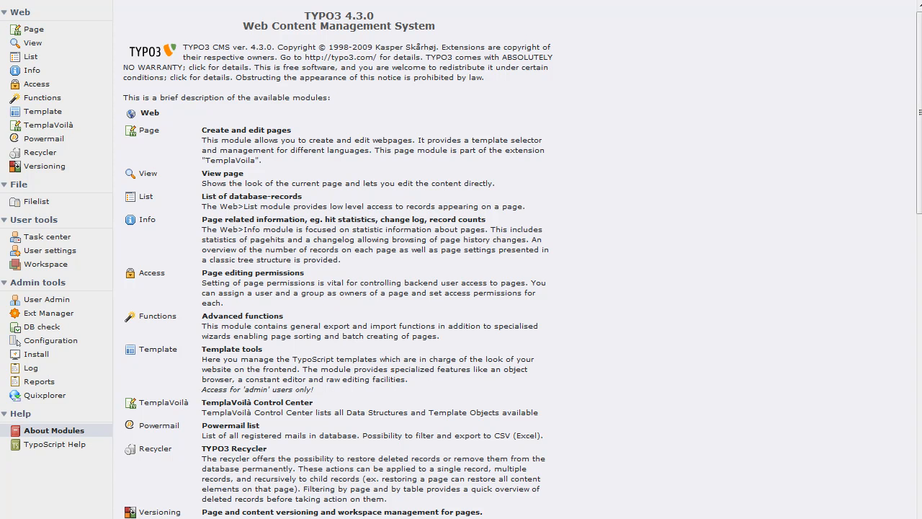
{"action": "mouse_move", "coordinate": [643, 170]}
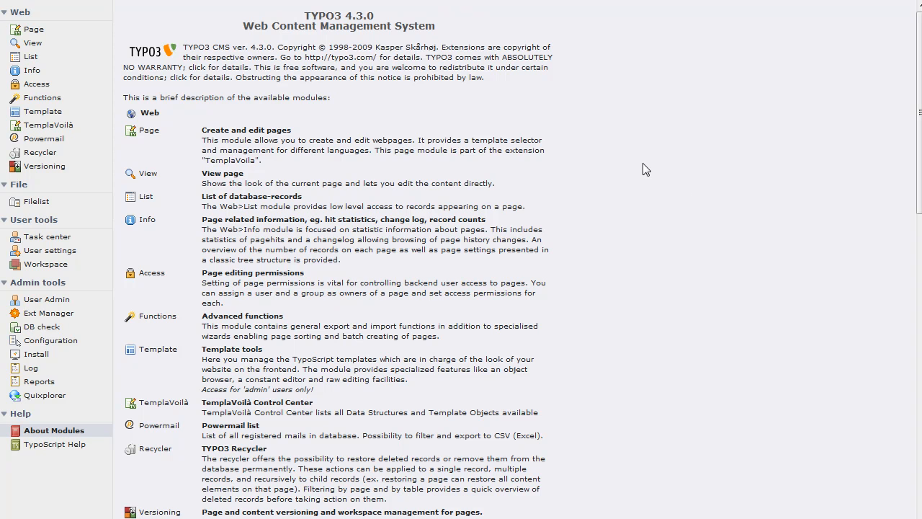
{"action": "mouse_move", "coordinate": [127, 358]}
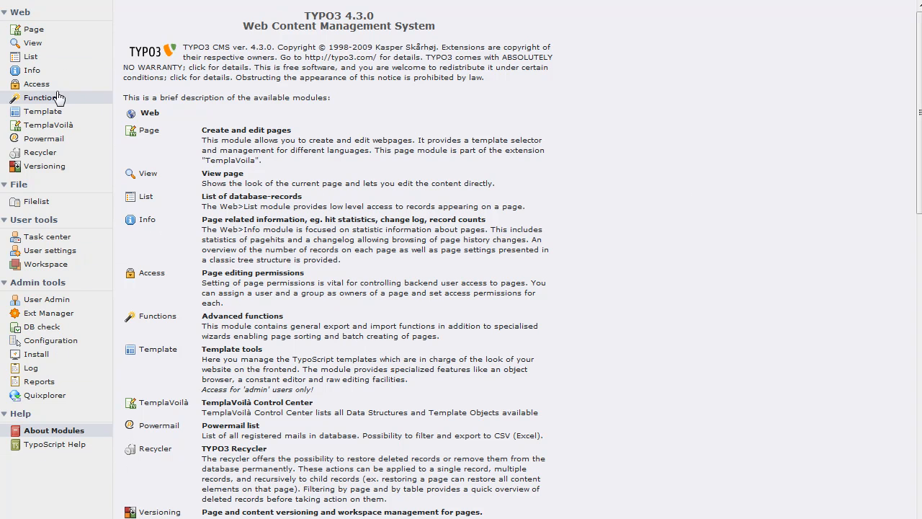
Open the Web > Page module showing the Cosmo Music page tree.
{"action": "left_click", "coordinate": [38, 29]}
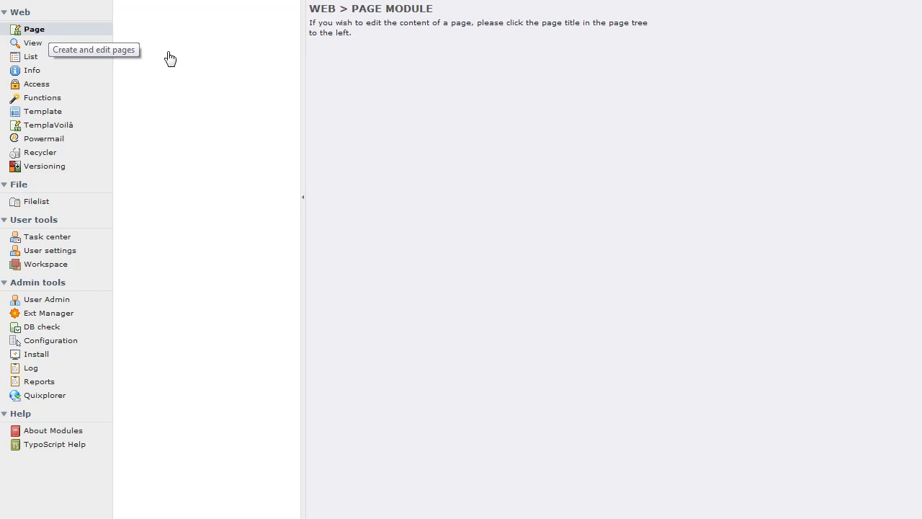
{"action": "left_click", "coordinate": [33, 28]}
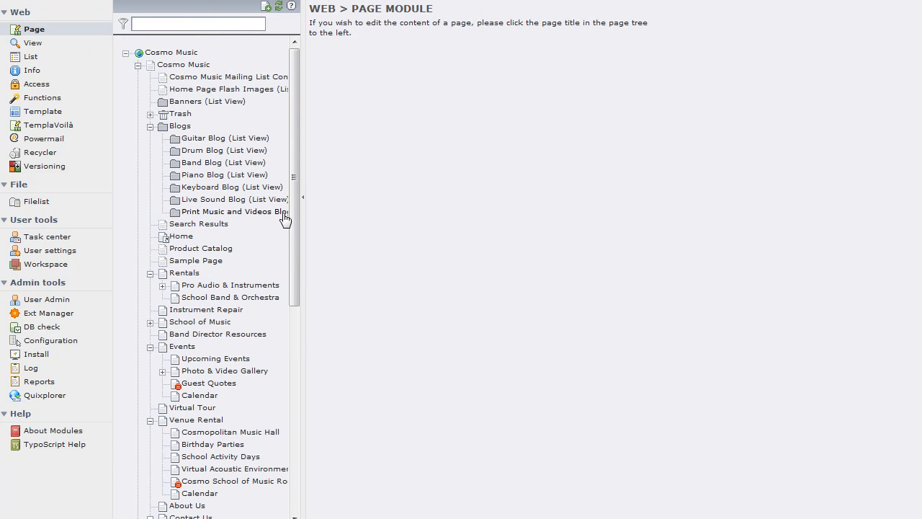
{"action": "mouse_move", "coordinate": [45, 264]}
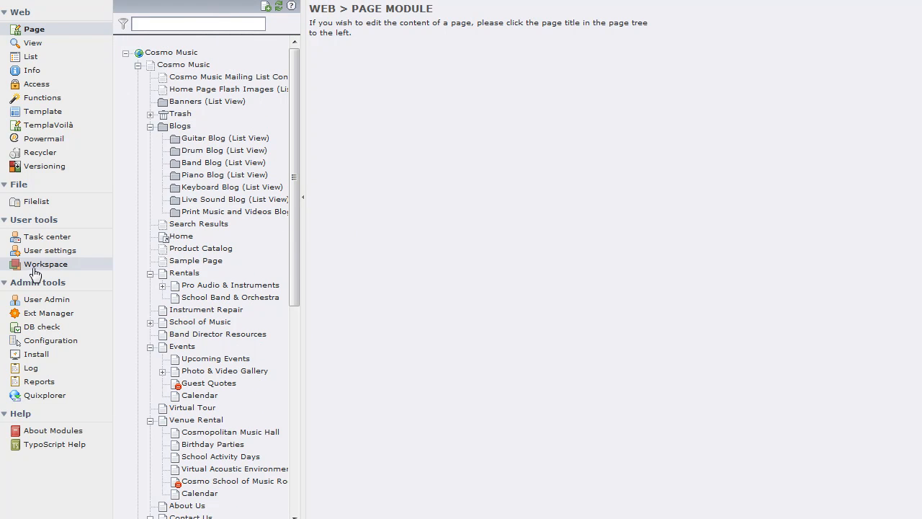
Show the Cosmo Draft Workspace versions in the Workspace Manager.
{"action": "left_click", "coordinate": [45, 263]}
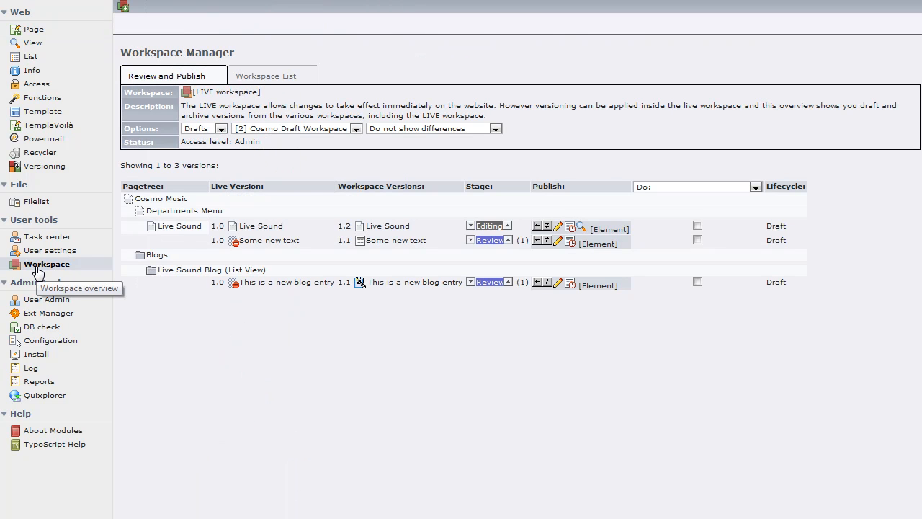
{"action": "mouse_move", "coordinate": [271, 202]}
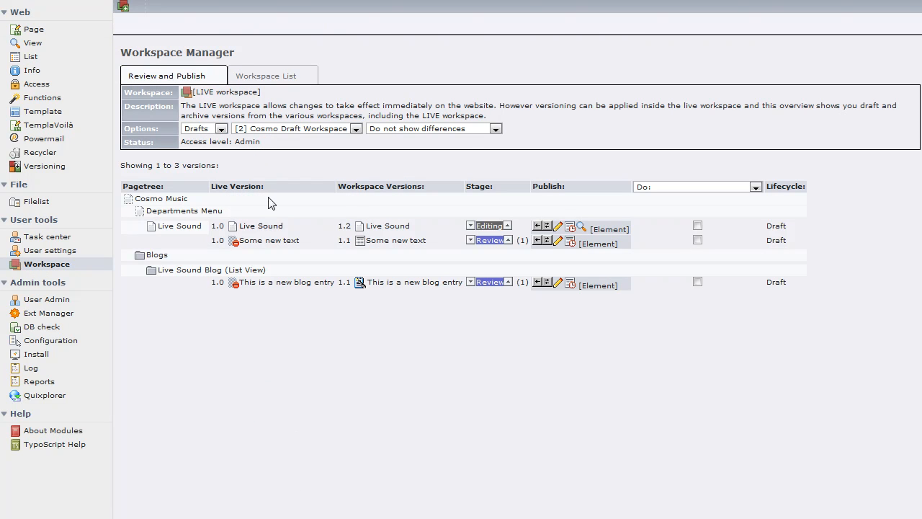
{"action": "mouse_move", "coordinate": [619, 176]}
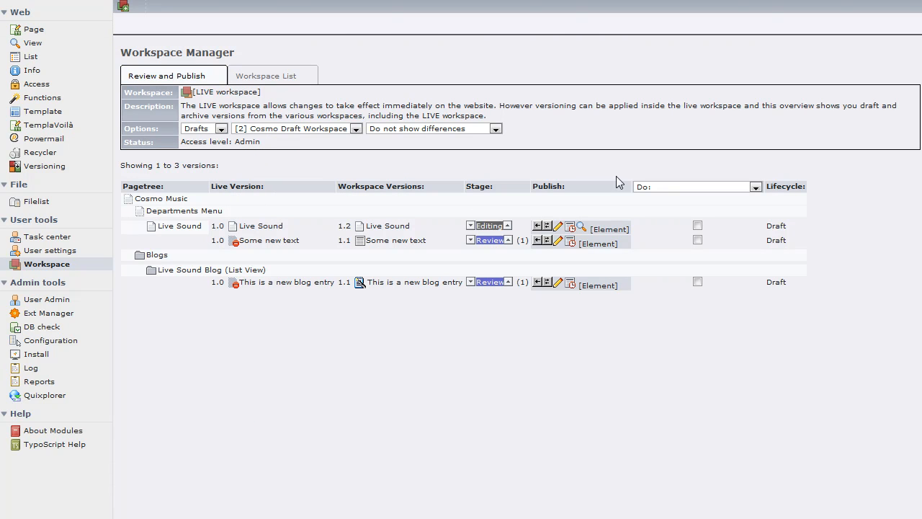
{"action": "mouse_move", "coordinate": [351, 155]}
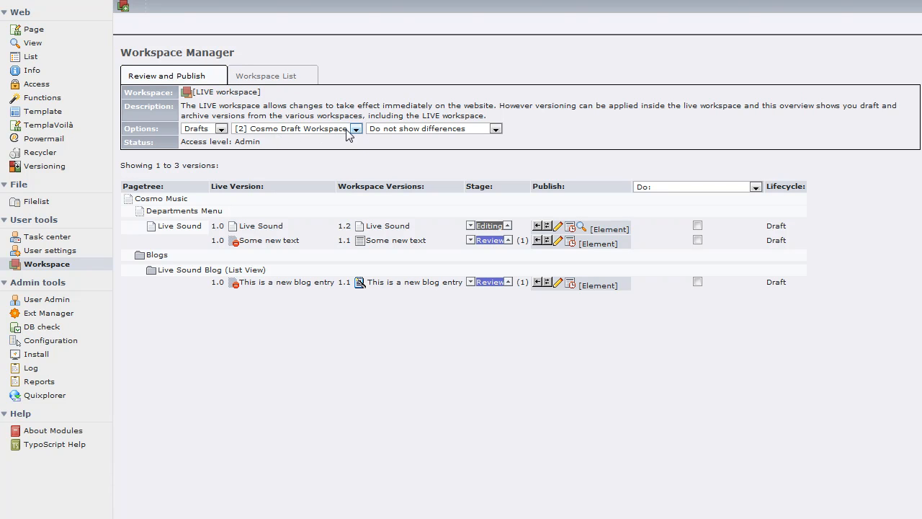
{"action": "left_click", "coordinate": [355, 128]}
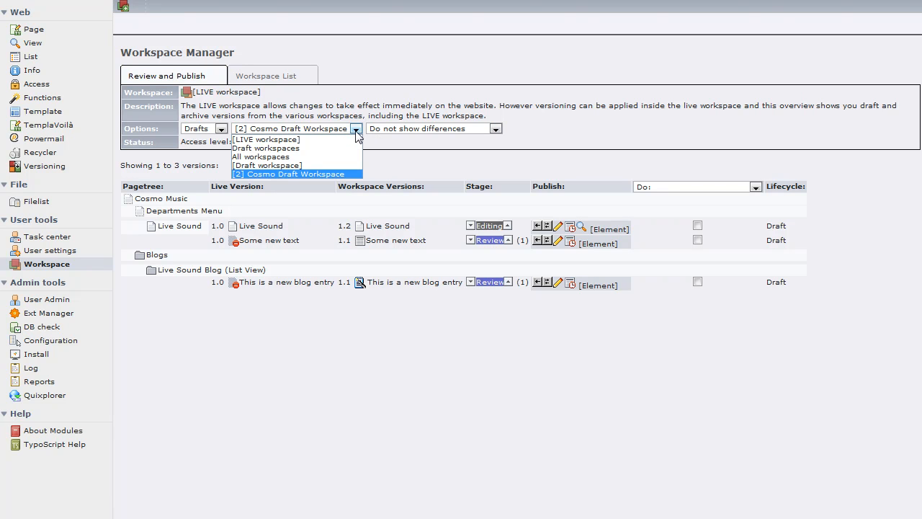
{"action": "left_click", "coordinate": [295, 173]}
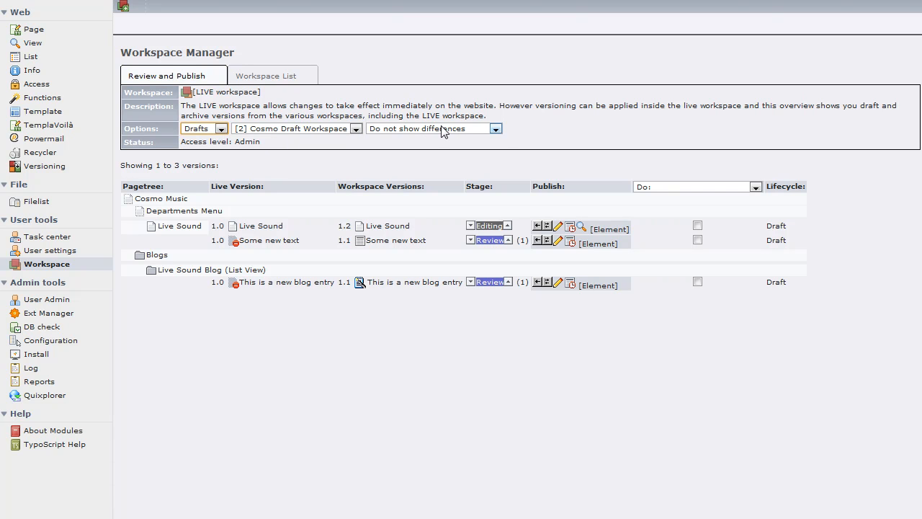
{"action": "mouse_move", "coordinate": [452, 129]}
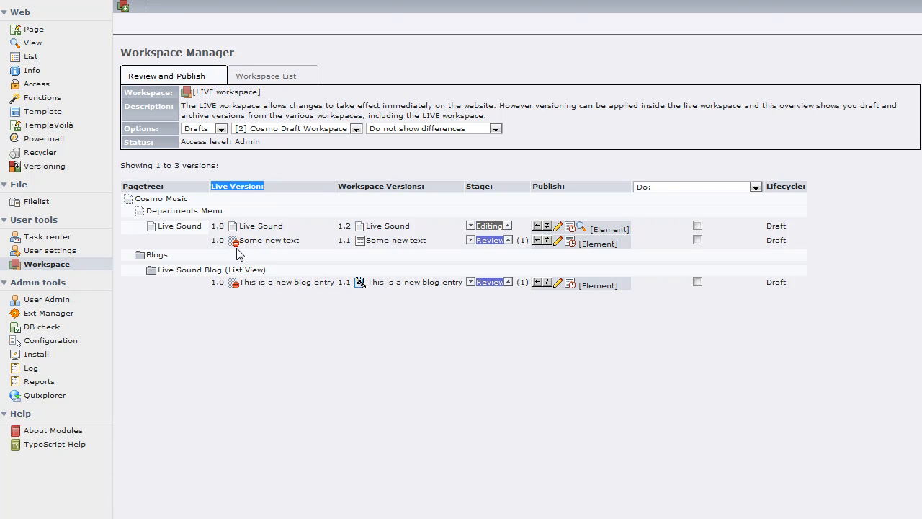
{"action": "mouse_move", "coordinate": [342, 181]}
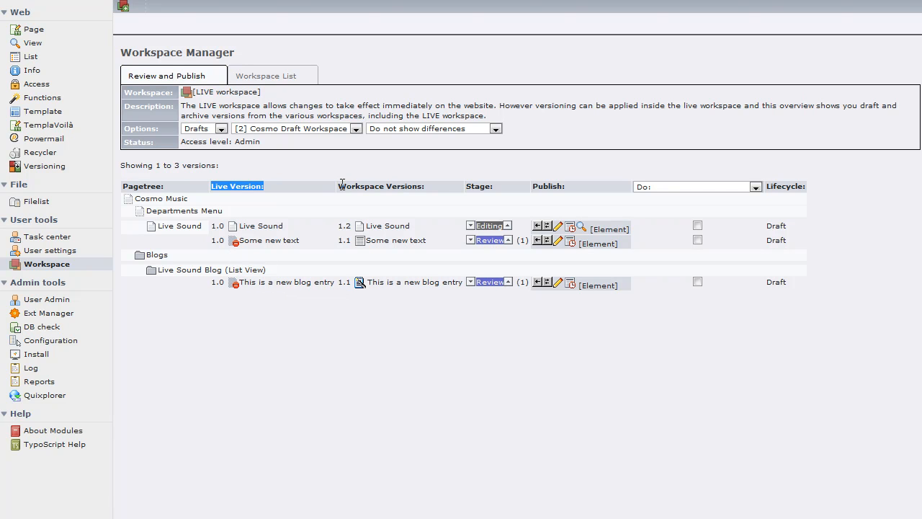
{"action": "mouse_move", "coordinate": [360, 283]}
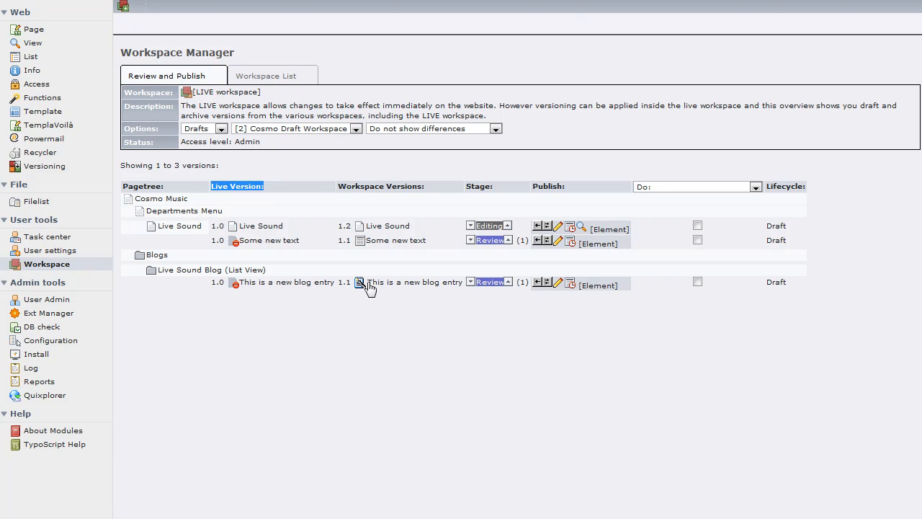
{"action": "mouse_move", "coordinate": [491, 253]}
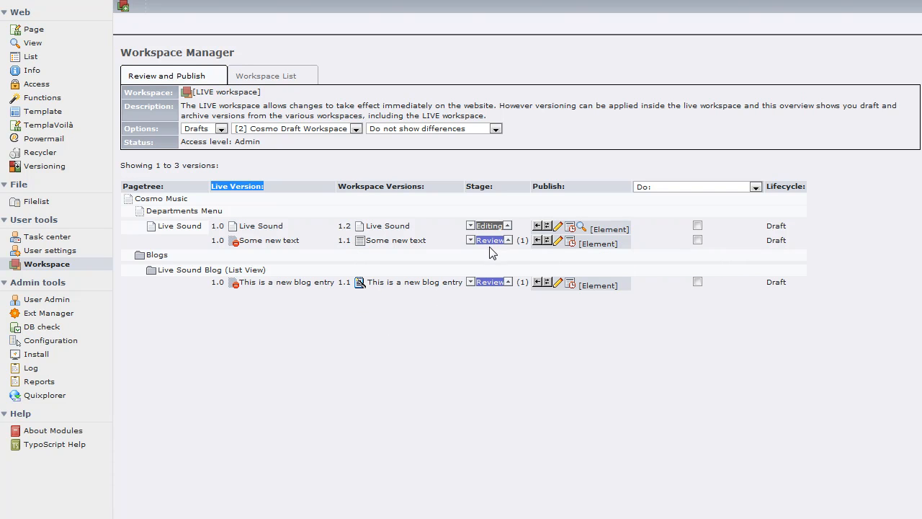
{"action": "mouse_move", "coordinate": [498, 351]}
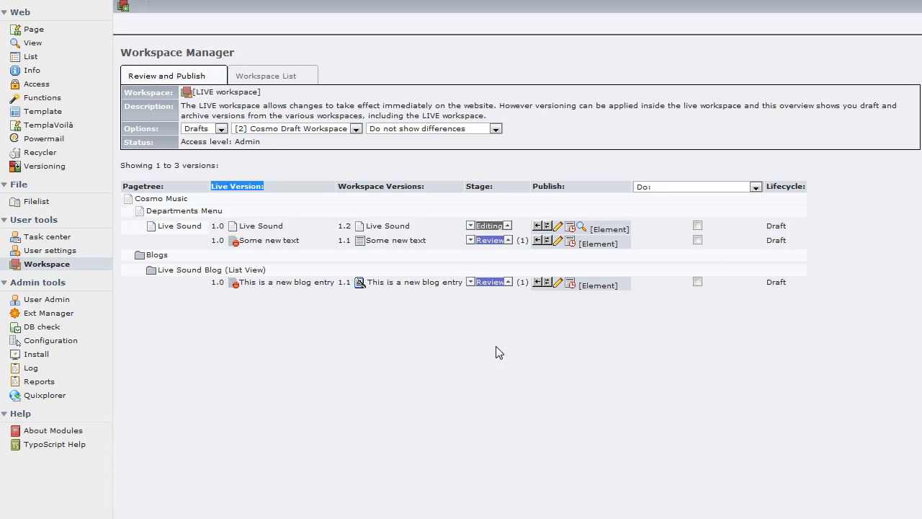
{"action": "mouse_move", "coordinate": [437, 238]}
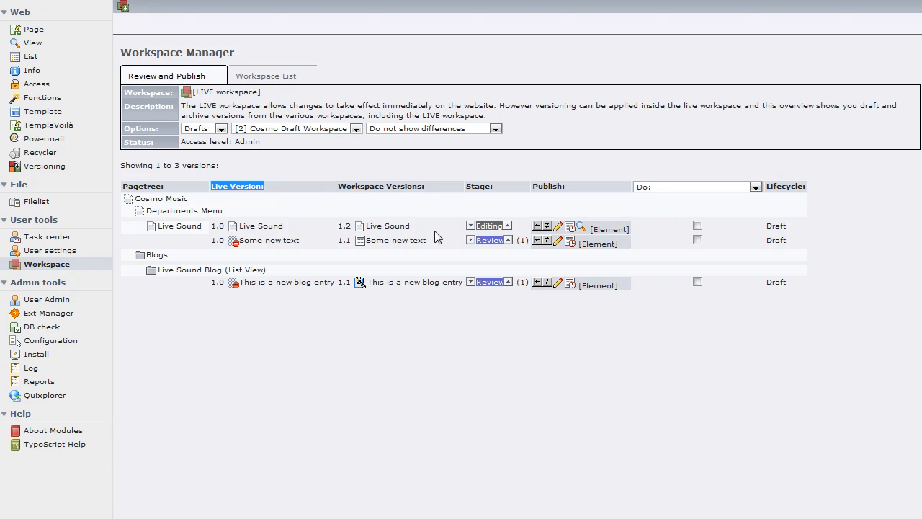
{"action": "mouse_move", "coordinate": [435, 267]}
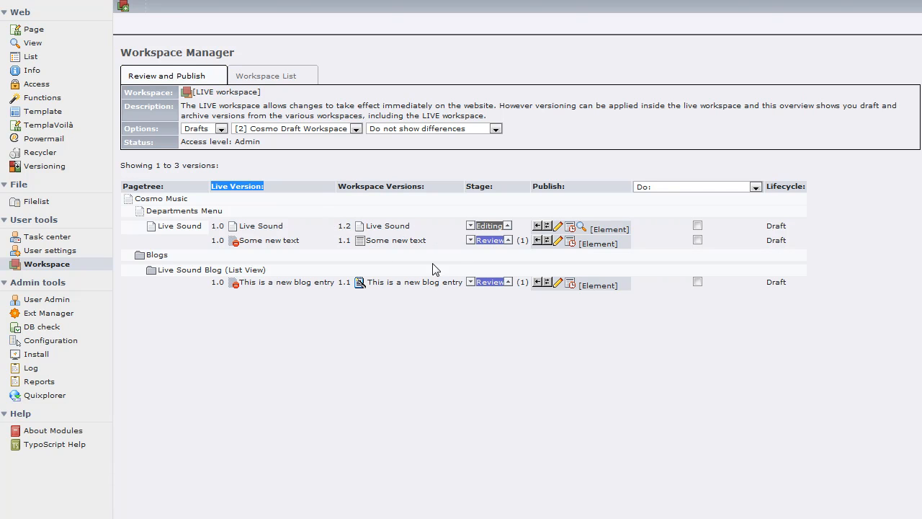
{"action": "mouse_move", "coordinate": [389, 147]}
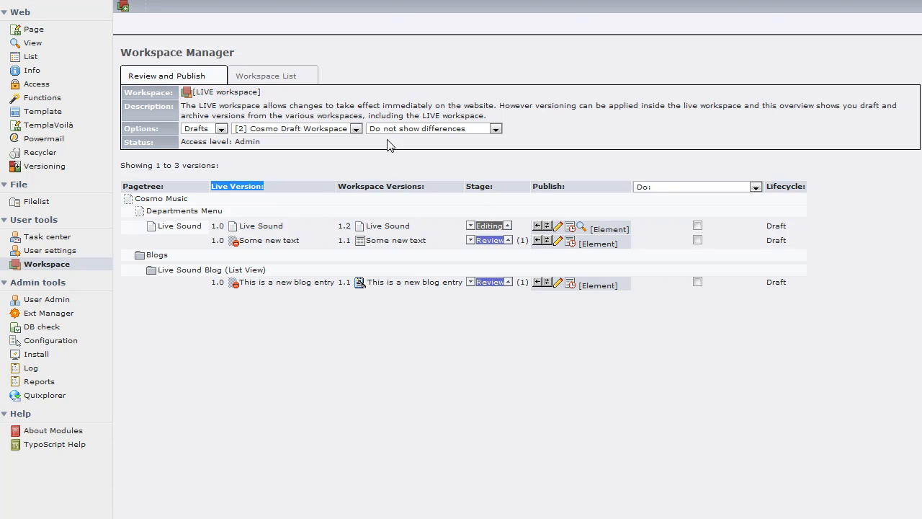
Display each draft version's changes inline.
{"action": "left_click", "coordinate": [495, 129]}
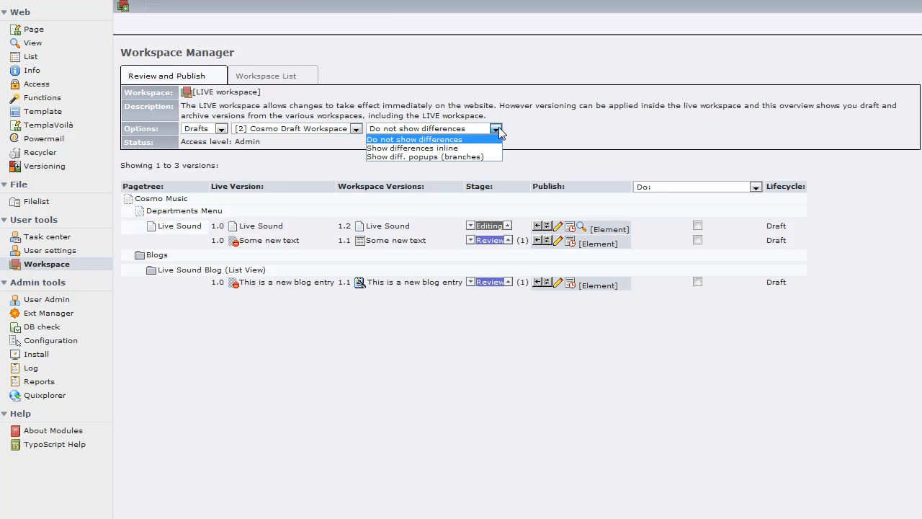
{"action": "left_click", "coordinate": [412, 147]}
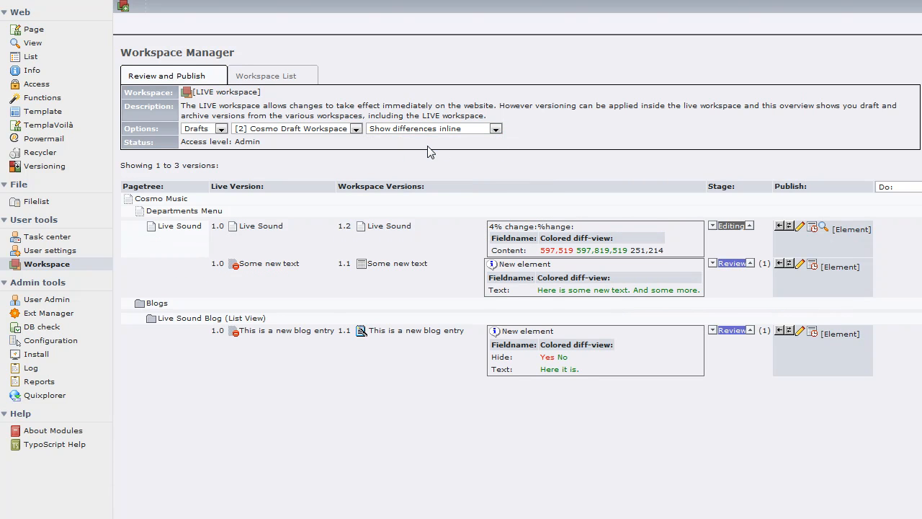
{"action": "mouse_move", "coordinate": [424, 291]}
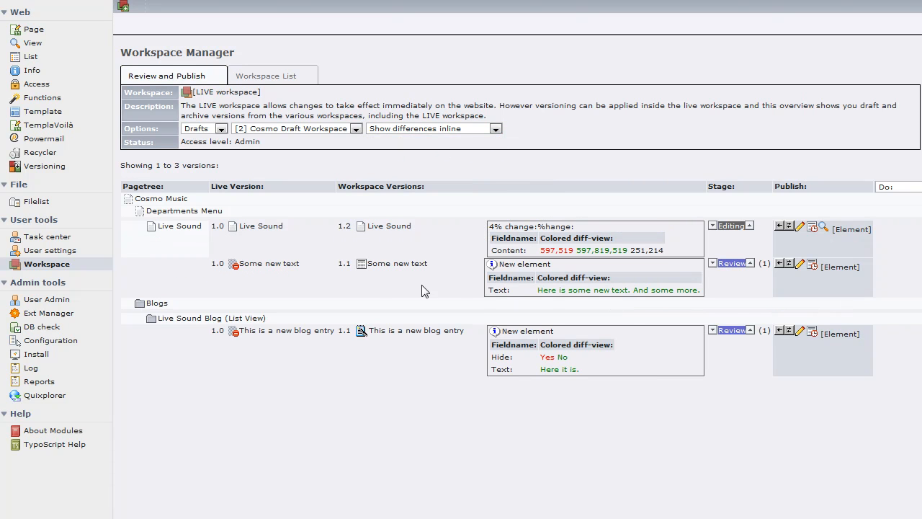
{"action": "mouse_move", "coordinate": [435, 314]}
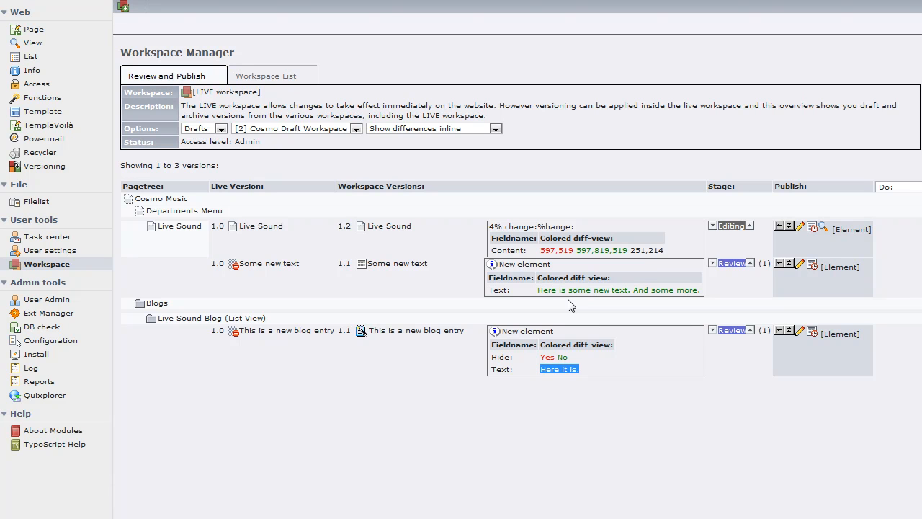
{"action": "mouse_move", "coordinate": [631, 299]}
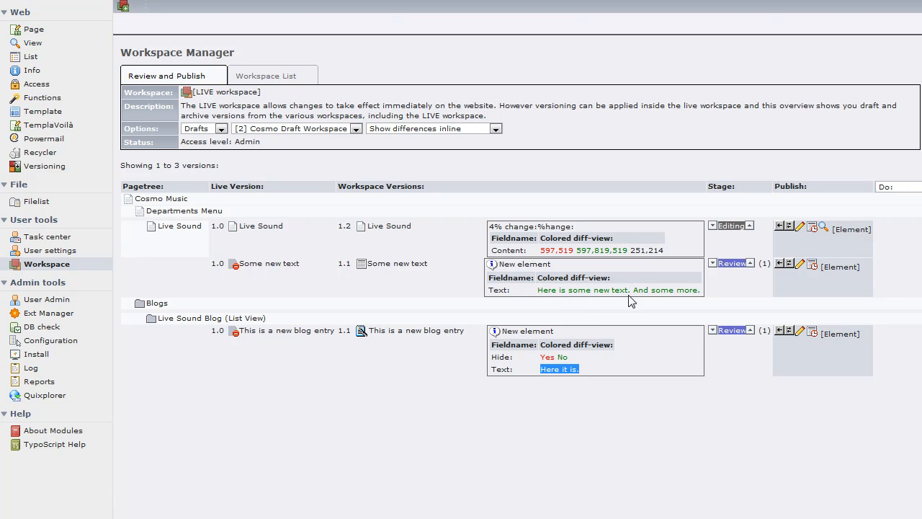
{"action": "mouse_move", "coordinate": [660, 301]}
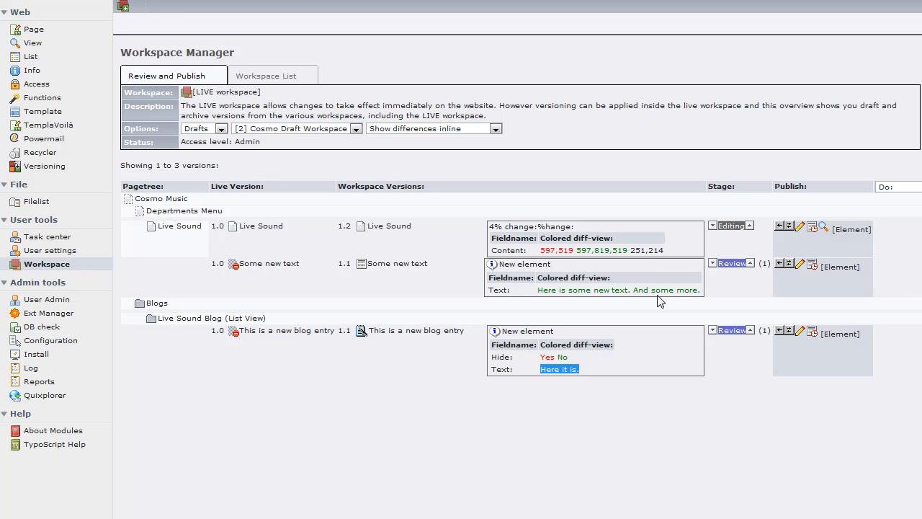
{"action": "mouse_move", "coordinate": [527, 344]}
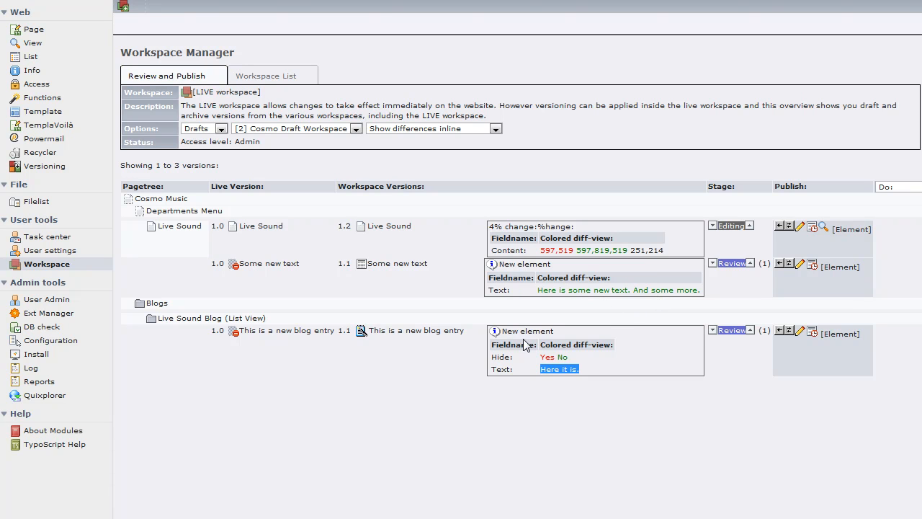
{"action": "mouse_move", "coordinate": [658, 314]}
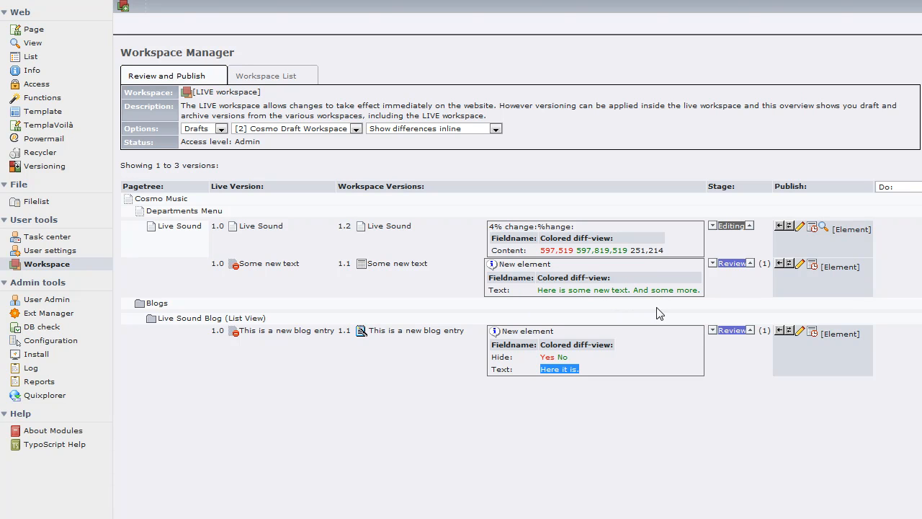
{"action": "mouse_move", "coordinate": [656, 308]}
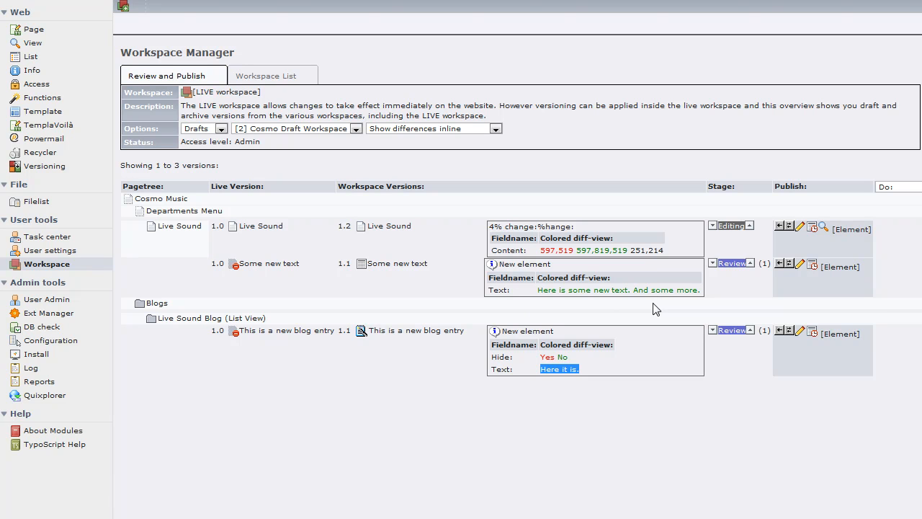
{"action": "mouse_move", "coordinate": [495, 129]}
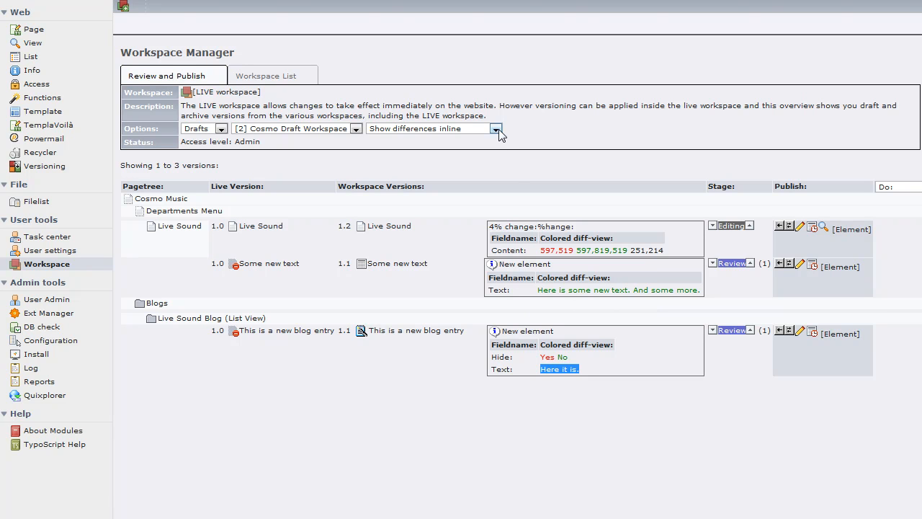
Set the differences option to 'Do not show differences'.
{"action": "left_click", "coordinate": [494, 128]}
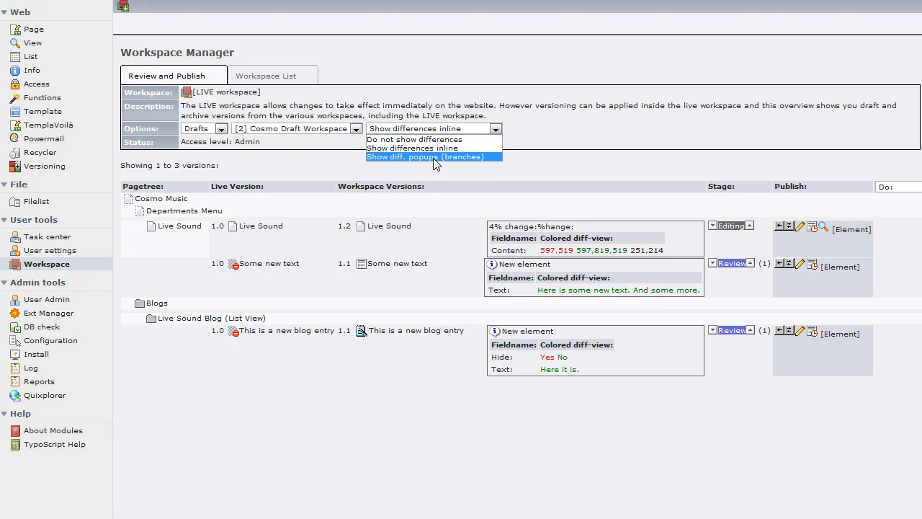
{"action": "left_click", "coordinate": [415, 139]}
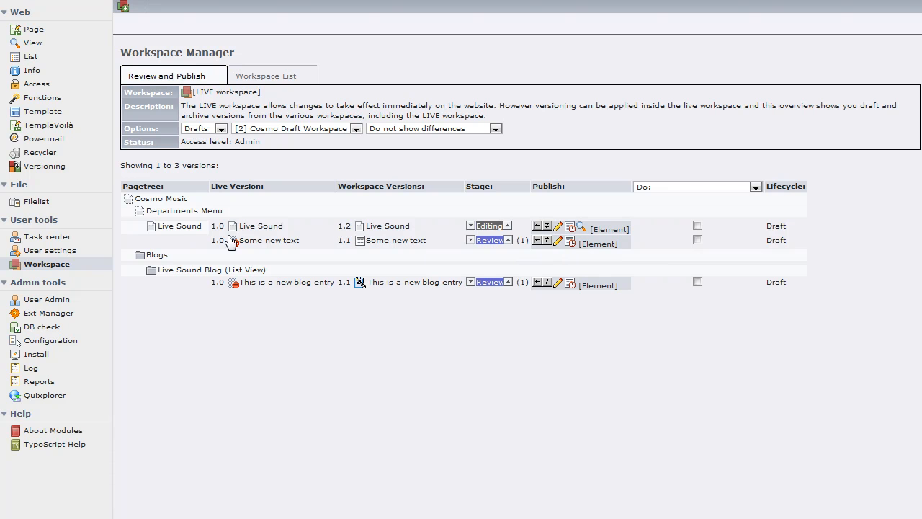
{"action": "mouse_move", "coordinate": [559, 239]}
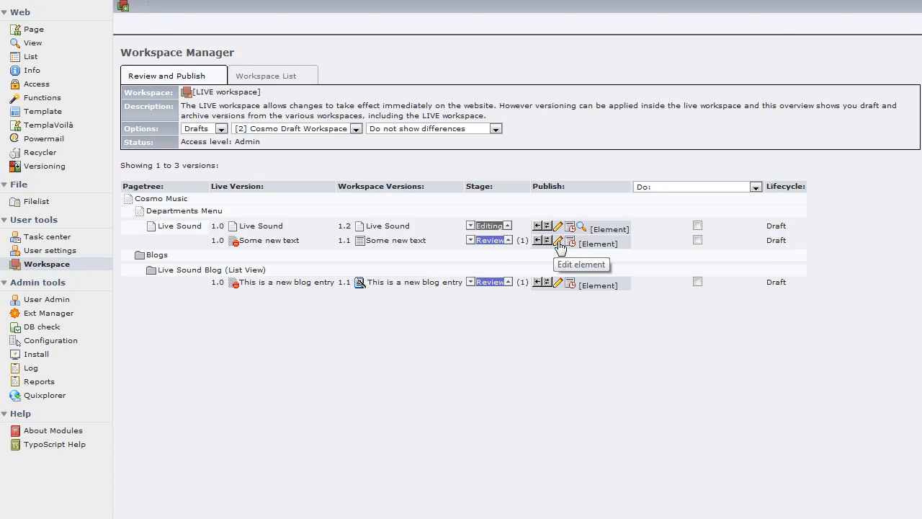
Review the 'Some new text' element's body text in its edit form.
{"action": "left_click", "coordinate": [558, 242]}
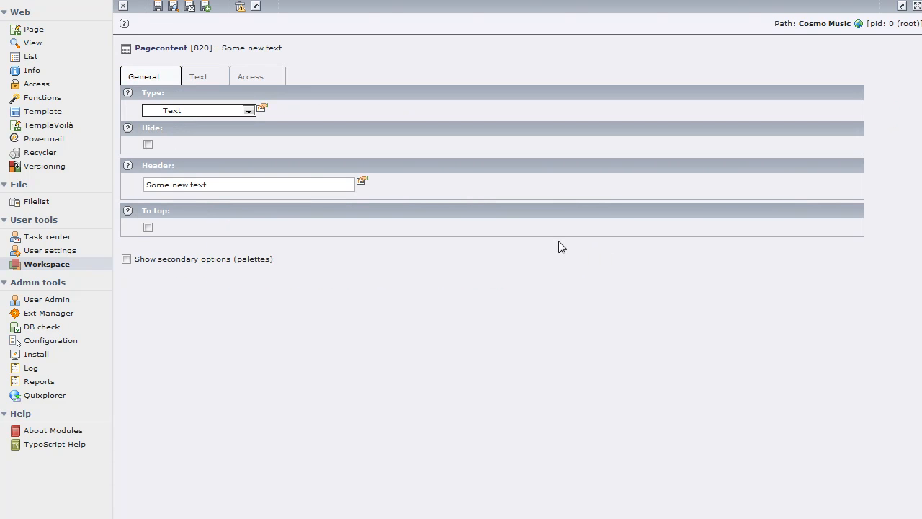
{"action": "mouse_move", "coordinate": [216, 193]}
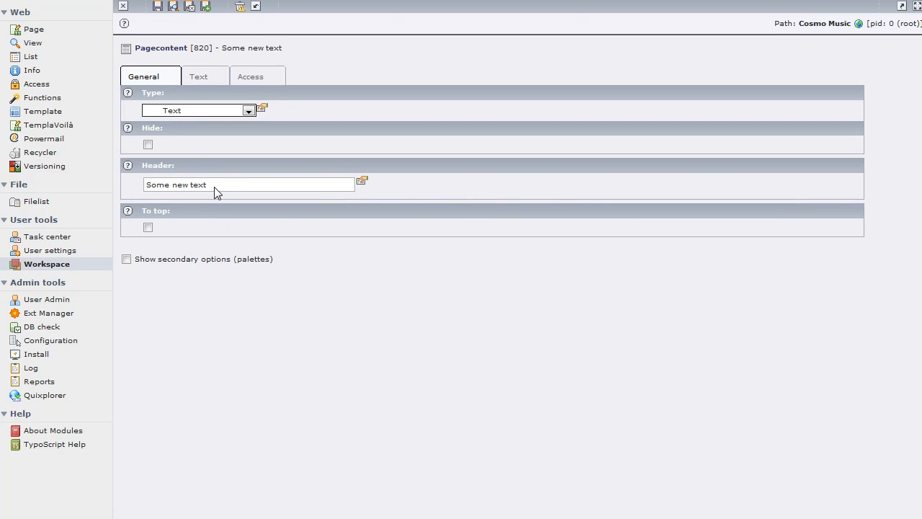
{"action": "mouse_move", "coordinate": [205, 80]}
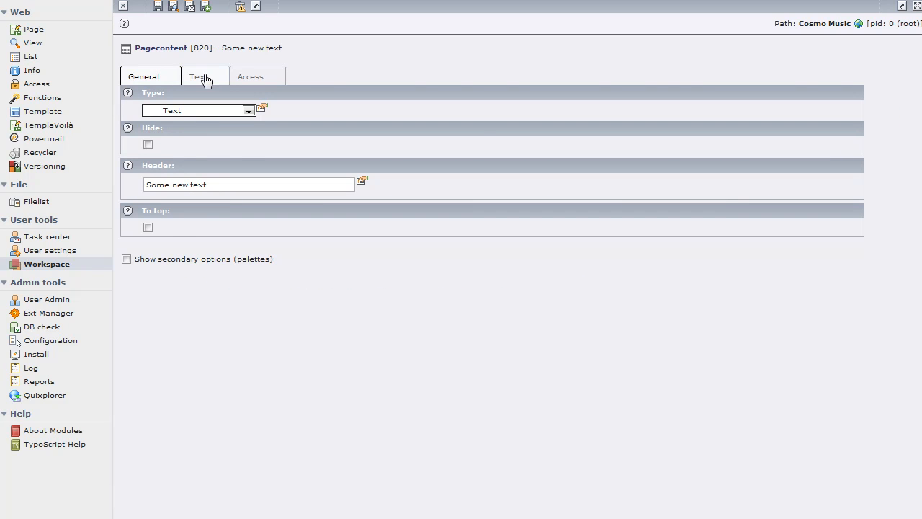
{"action": "left_click", "coordinate": [205, 77]}
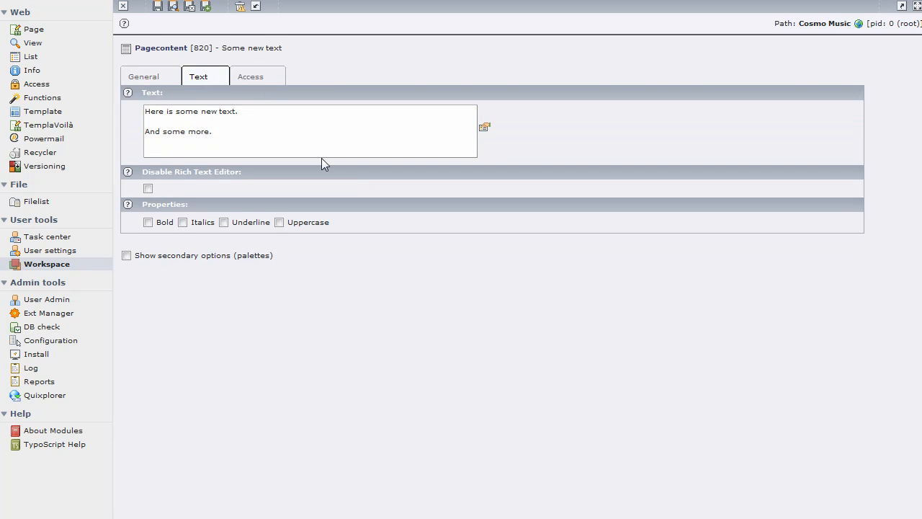
{"action": "mouse_move", "coordinate": [331, 162]}
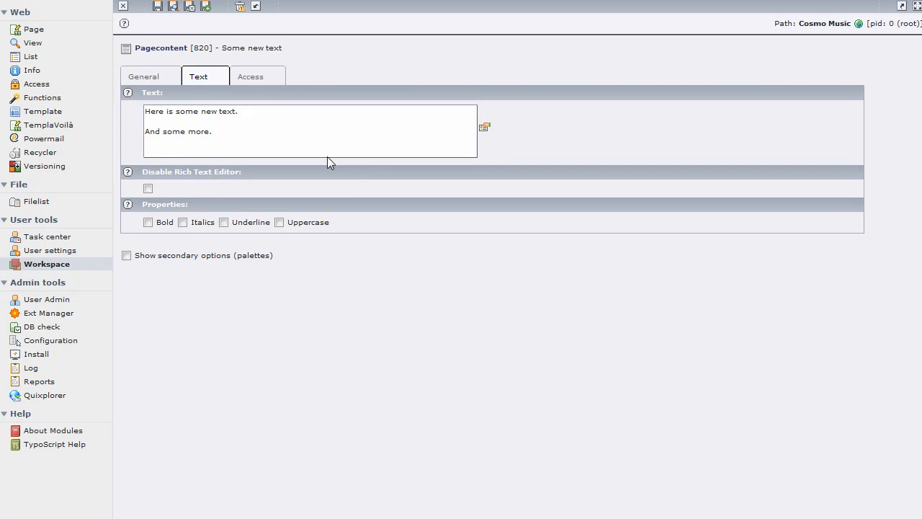
{"action": "mouse_move", "coordinate": [459, 179]}
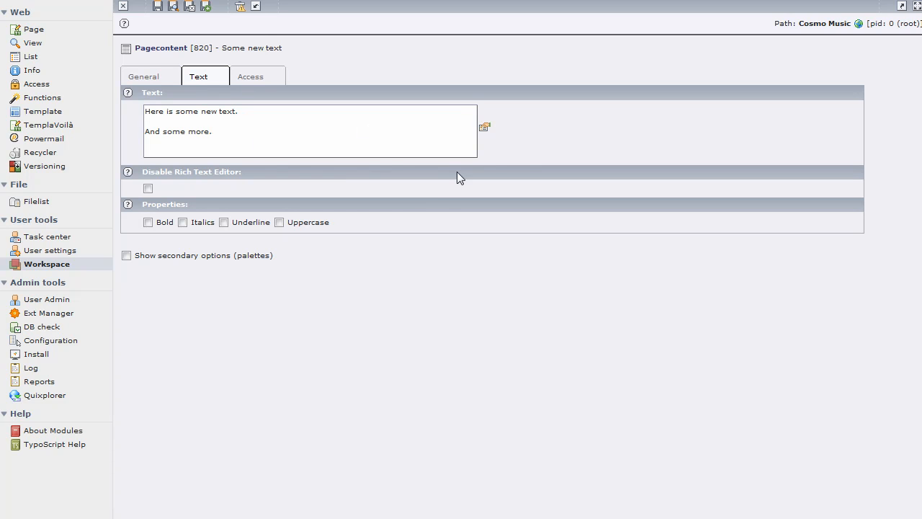
{"action": "mouse_move", "coordinate": [378, 113]}
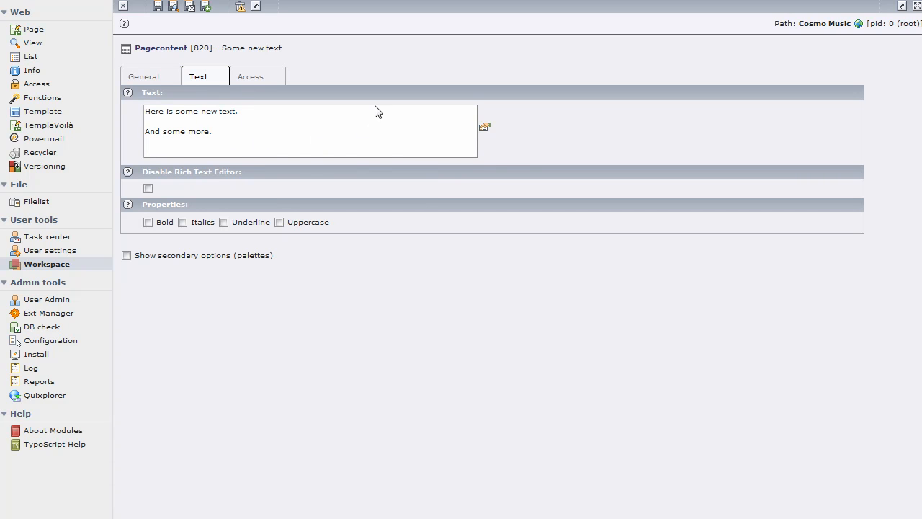
{"action": "mouse_move", "coordinate": [312, 140]}
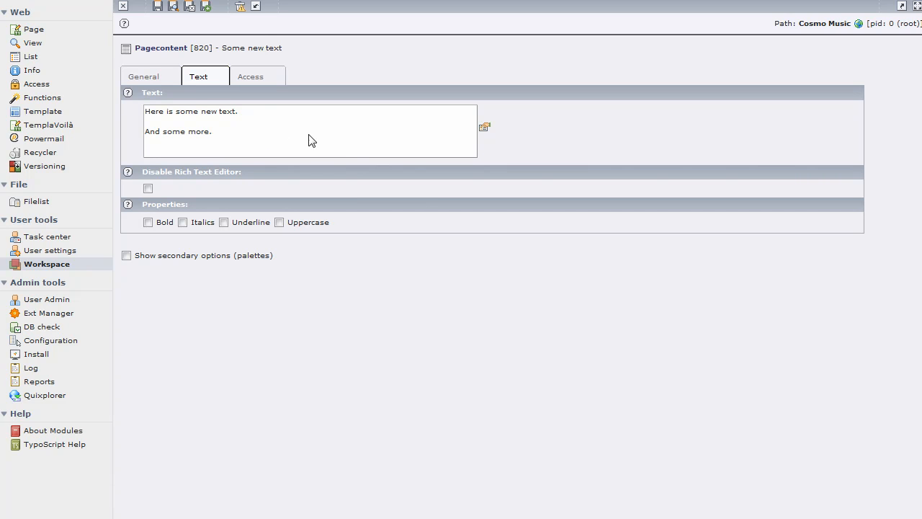
{"action": "mouse_move", "coordinate": [262, 117]}
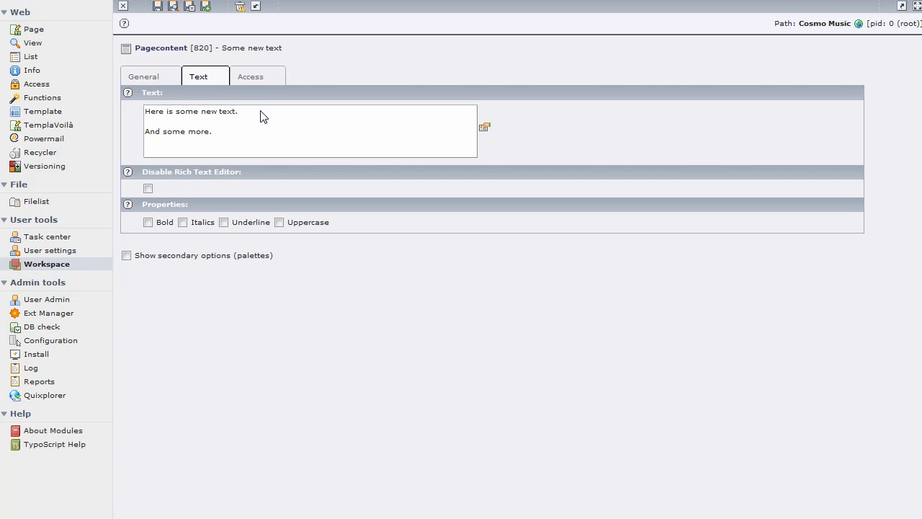
{"action": "mouse_move", "coordinate": [340, 126]}
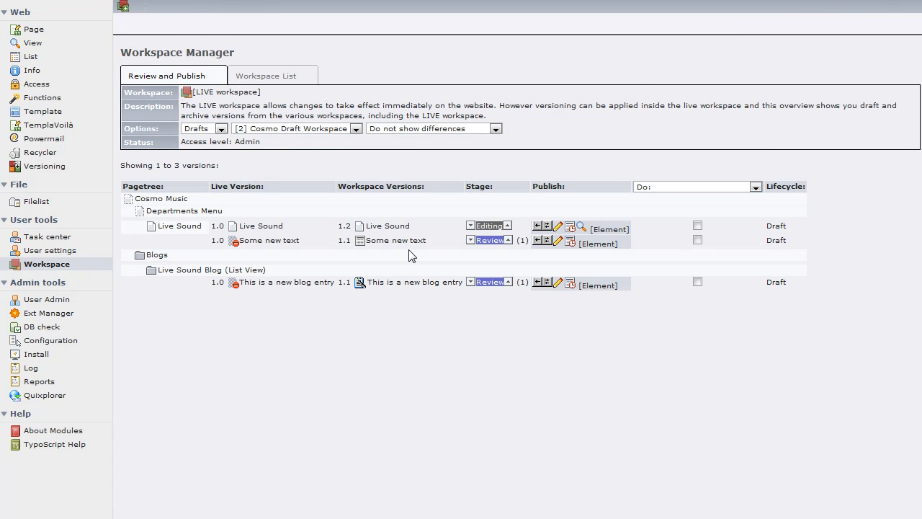
{"action": "mouse_move", "coordinate": [520, 262]}
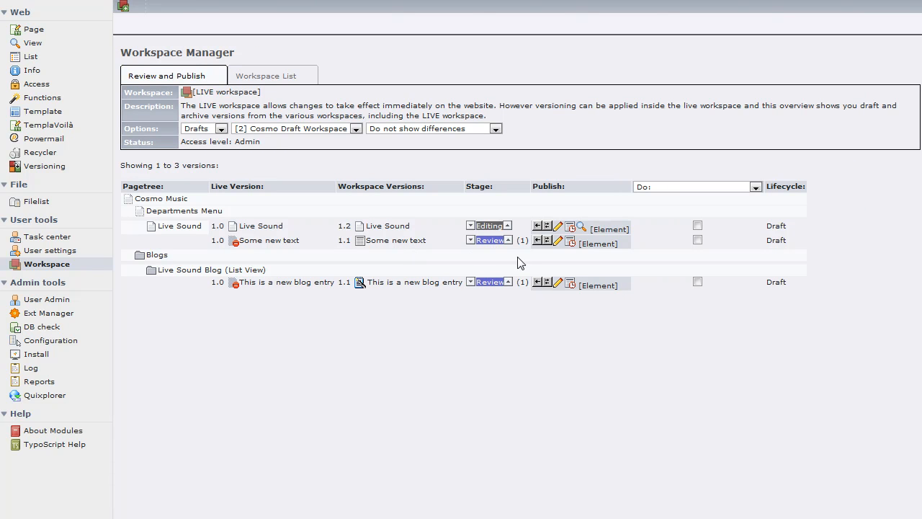
{"action": "mouse_move", "coordinate": [536, 244]}
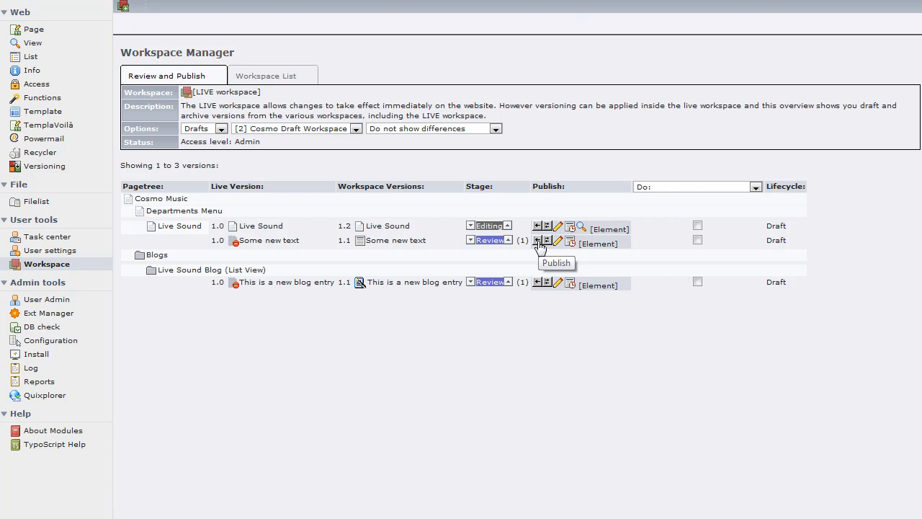
{"action": "mouse_move", "coordinate": [540, 248]}
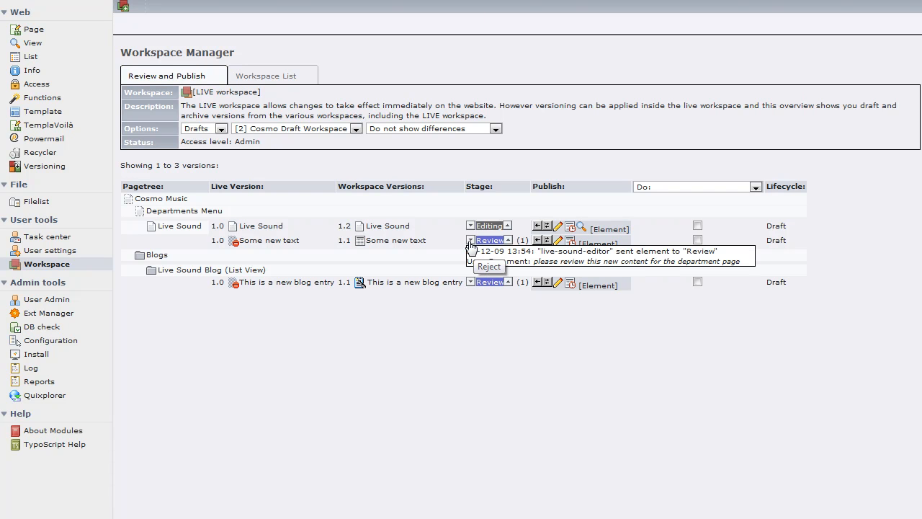
{"action": "mouse_move", "coordinate": [461, 248]}
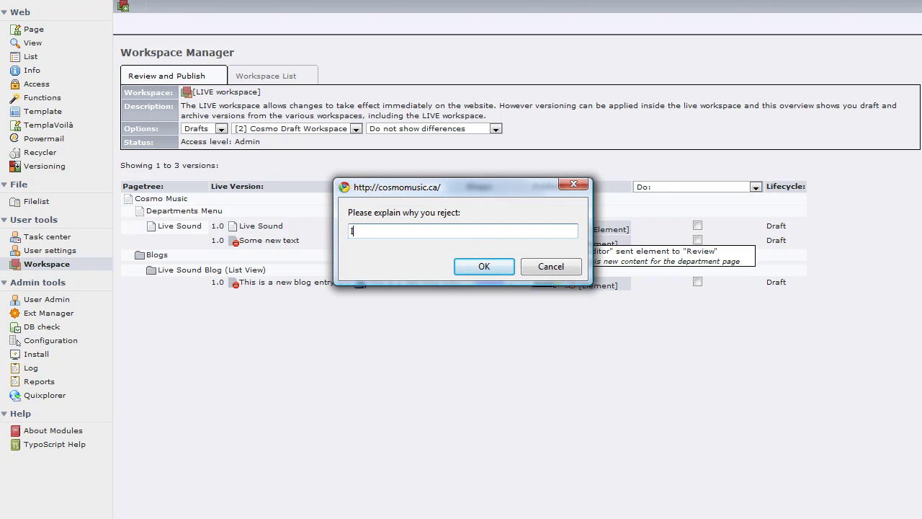
Reject the new text element with the comment 'It needs more detail'.
{"action": "type", "text": "It needs"}
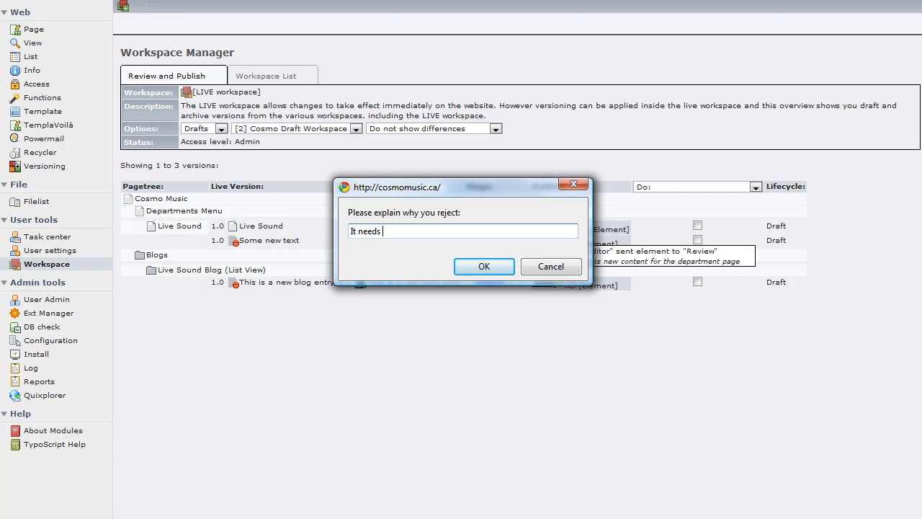
{"action": "type", "text": "more detail"}
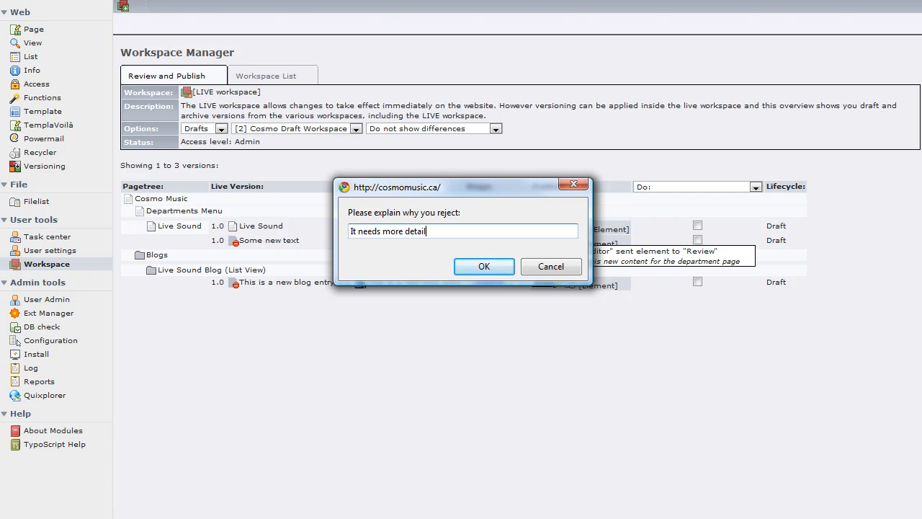
{"action": "left_click", "coordinate": [484, 265]}
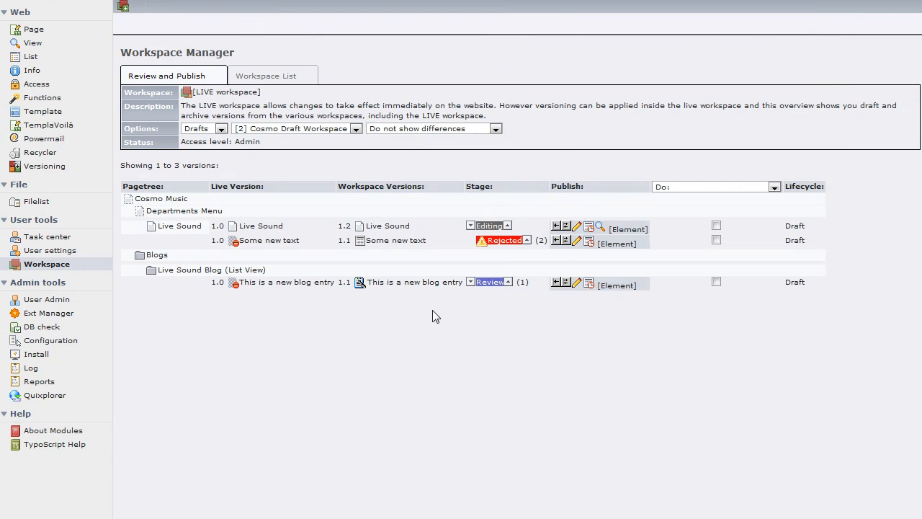
{"action": "mouse_move", "coordinate": [501, 240]}
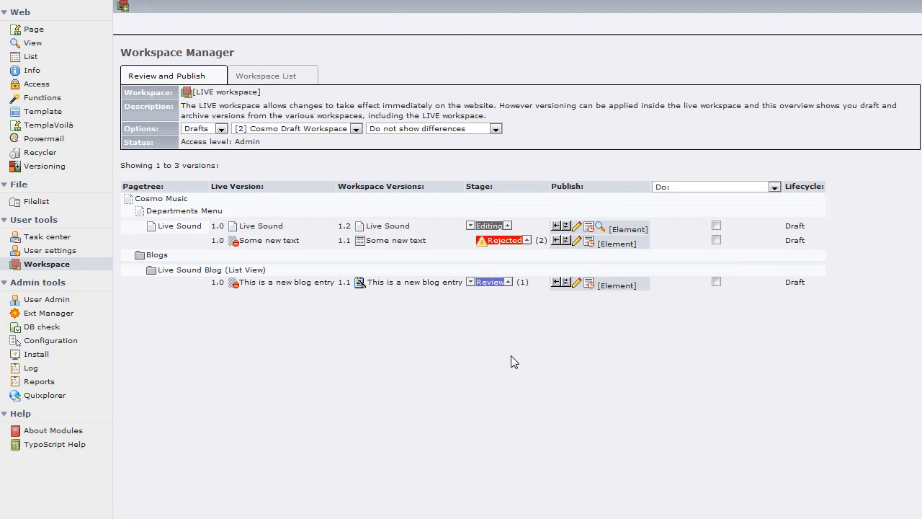
{"action": "mouse_move", "coordinate": [579, 284]}
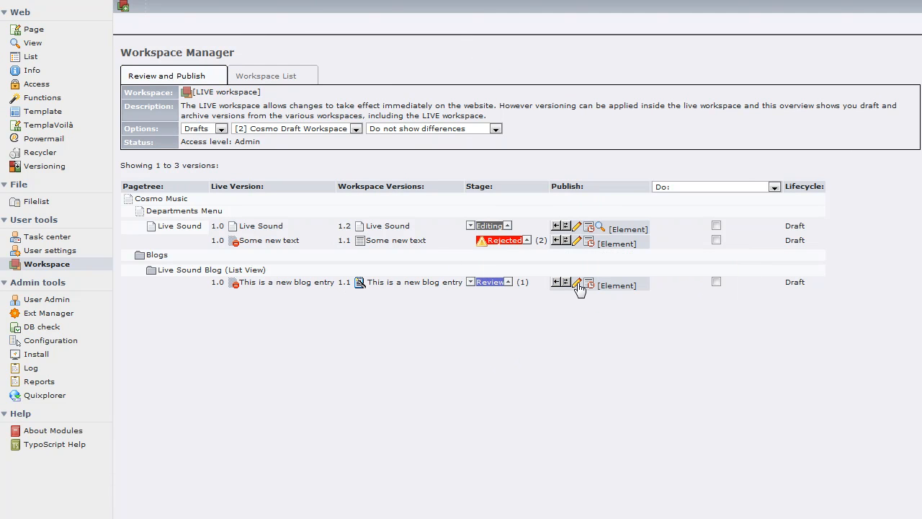
Publish the 'This is a new blog entry' version, leaving two drafts listed.
{"action": "left_click", "coordinate": [578, 282]}
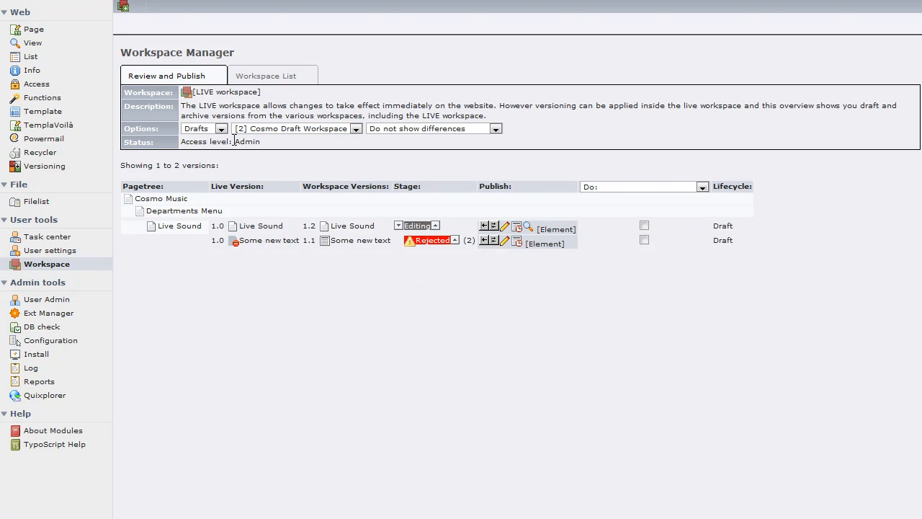
{"action": "mouse_move", "coordinate": [231, 309]}
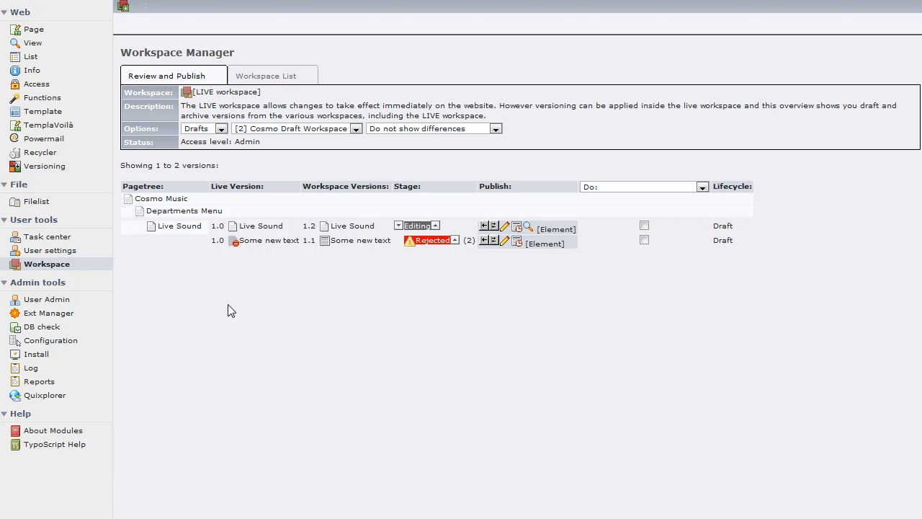
{"action": "mouse_move", "coordinate": [56, 13]}
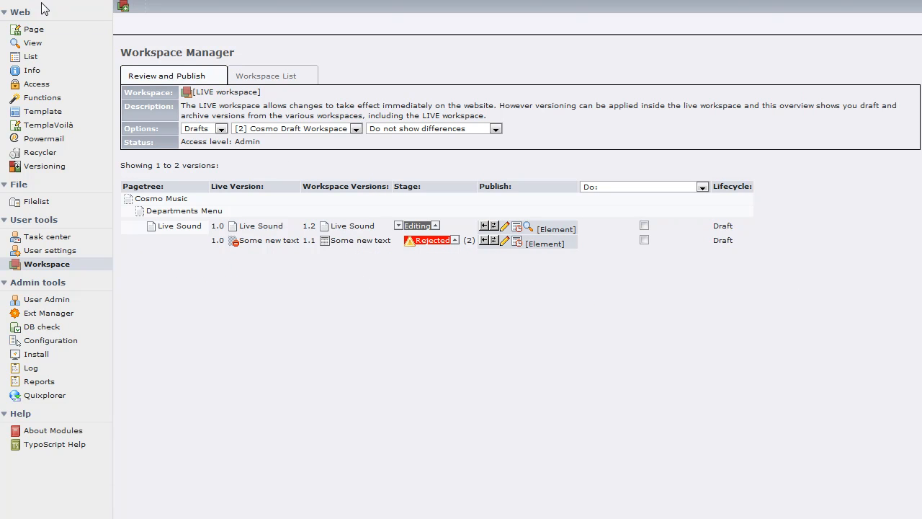